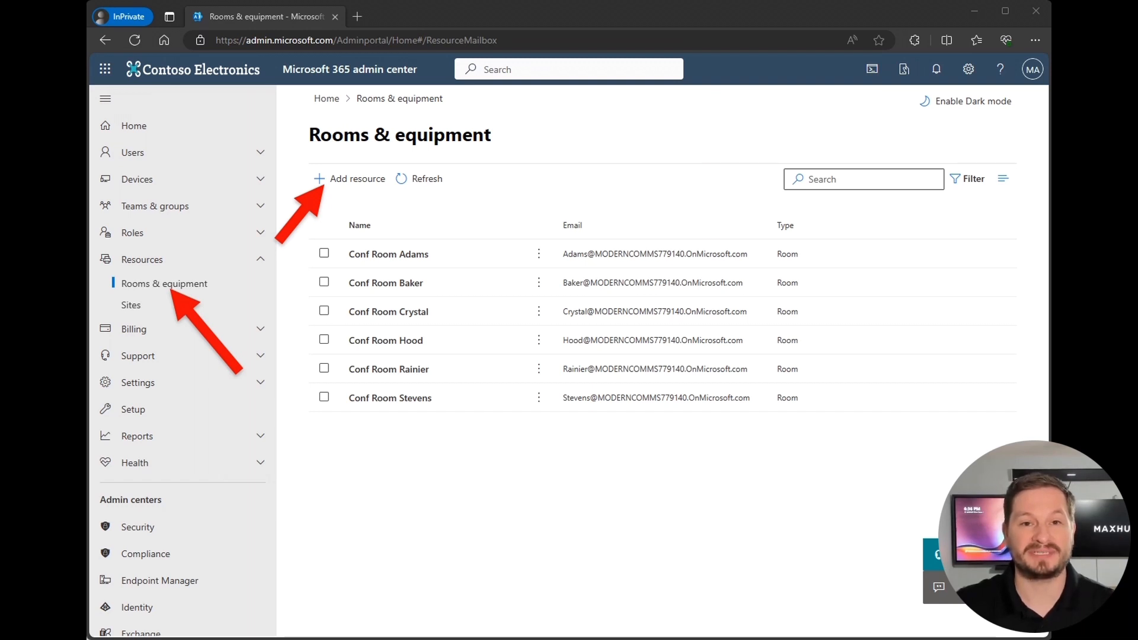
Step: Add a room resource named MAXHUB XCore Demo 1 (MAXHUBDEMO1, capacity 5, Main Office)
left_click(356, 179)
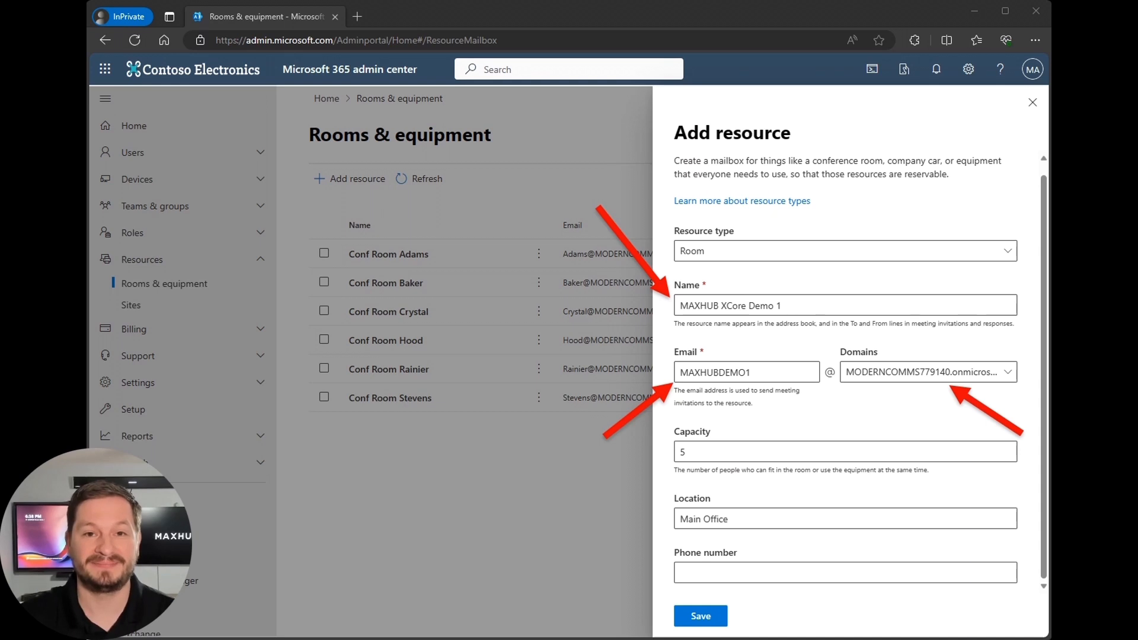
Step: Save the room resource and assign MAXHUB XCore Demo 1 a Microsoft Teams Rooms Pro license
left_click(699, 616)
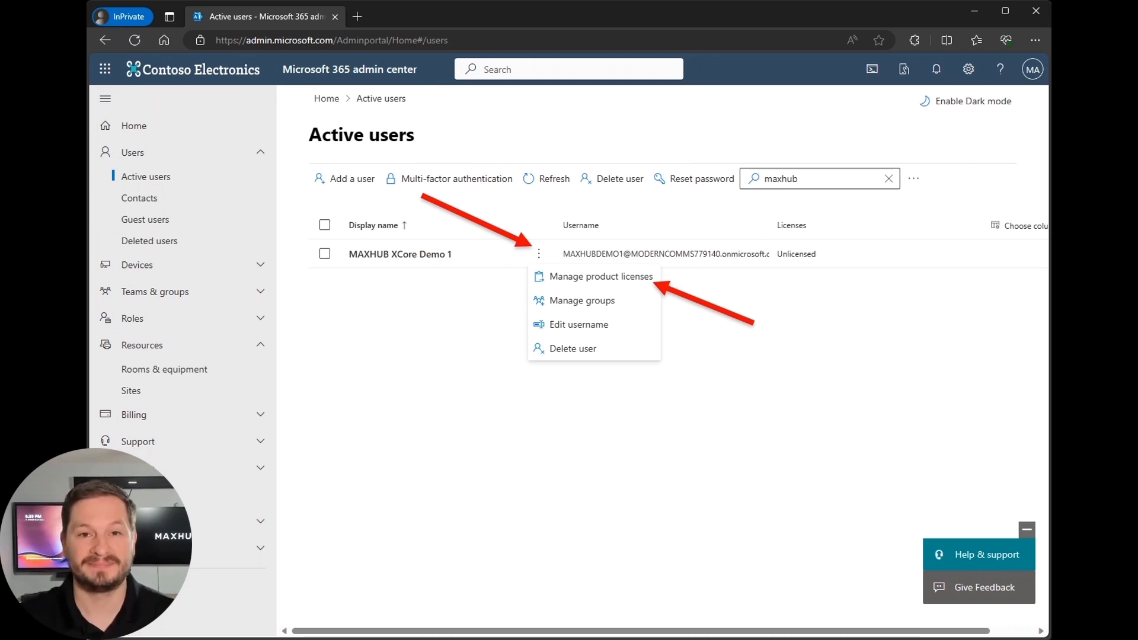
left_click(601, 276)
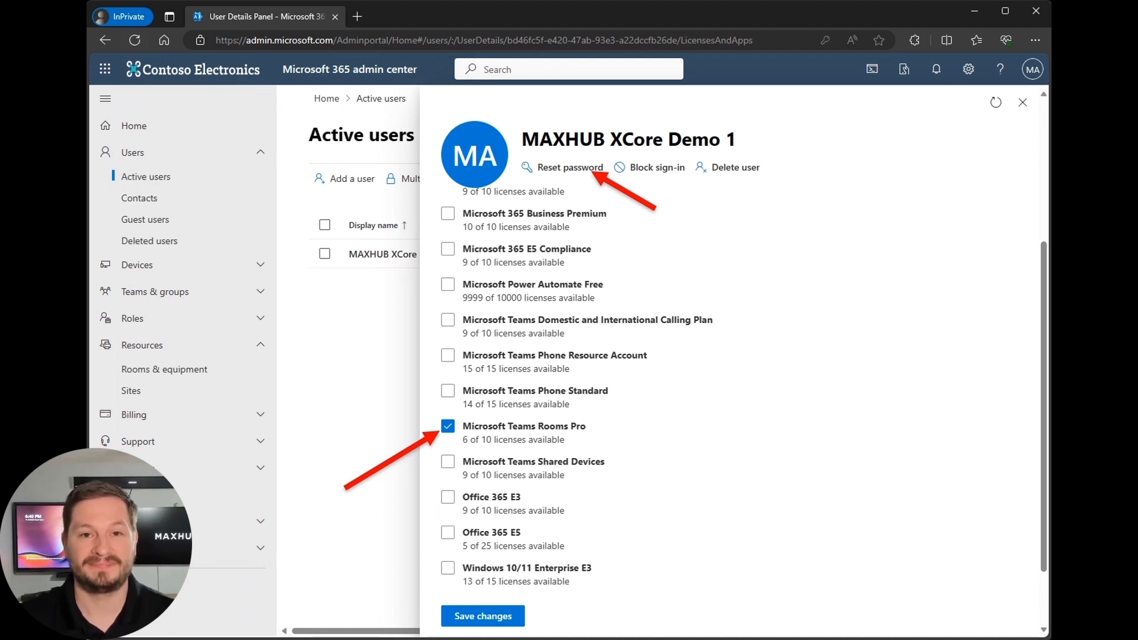
left_click(569, 168)
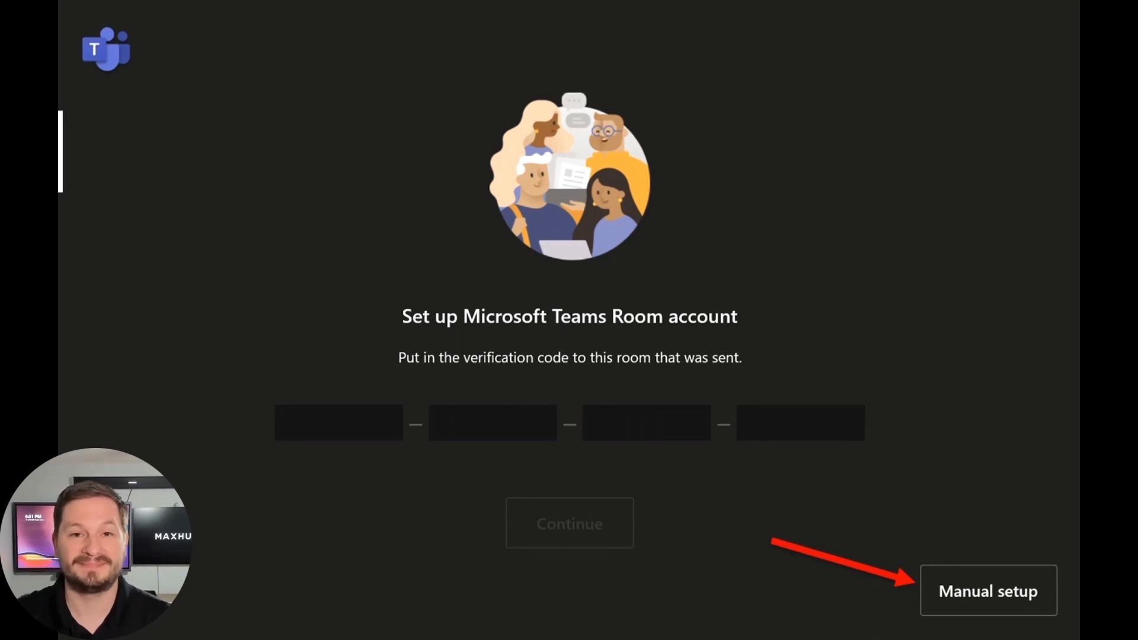
Step: Manually sign the Teams Rooms device in with the MAXHUB XCore Demo 1 account credentials
left_click(988, 591)
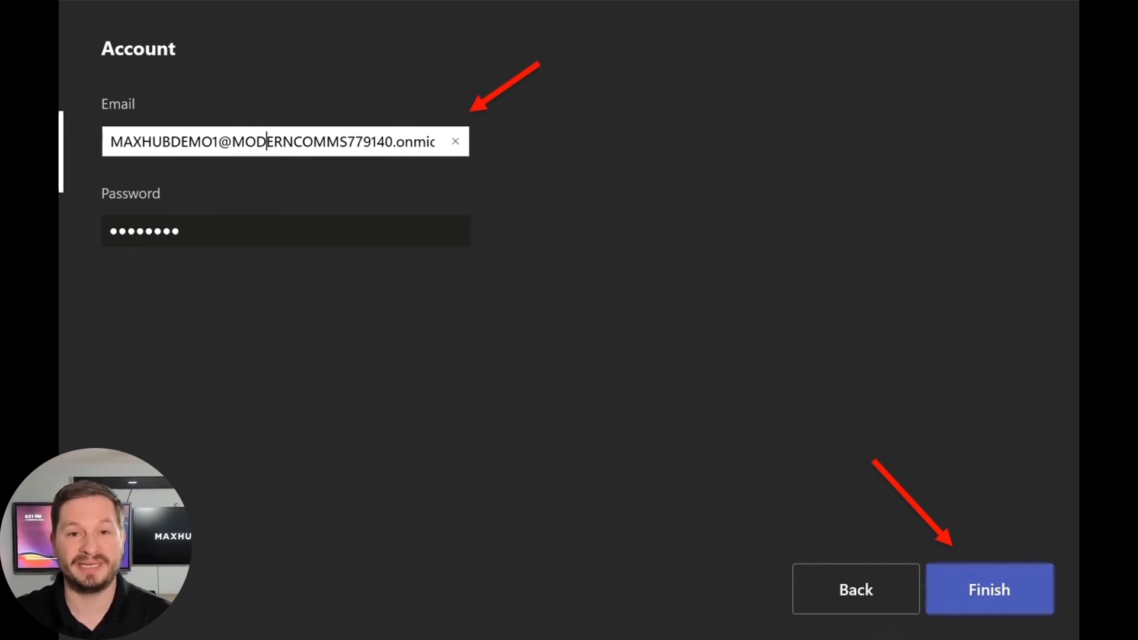
left_click(989, 589)
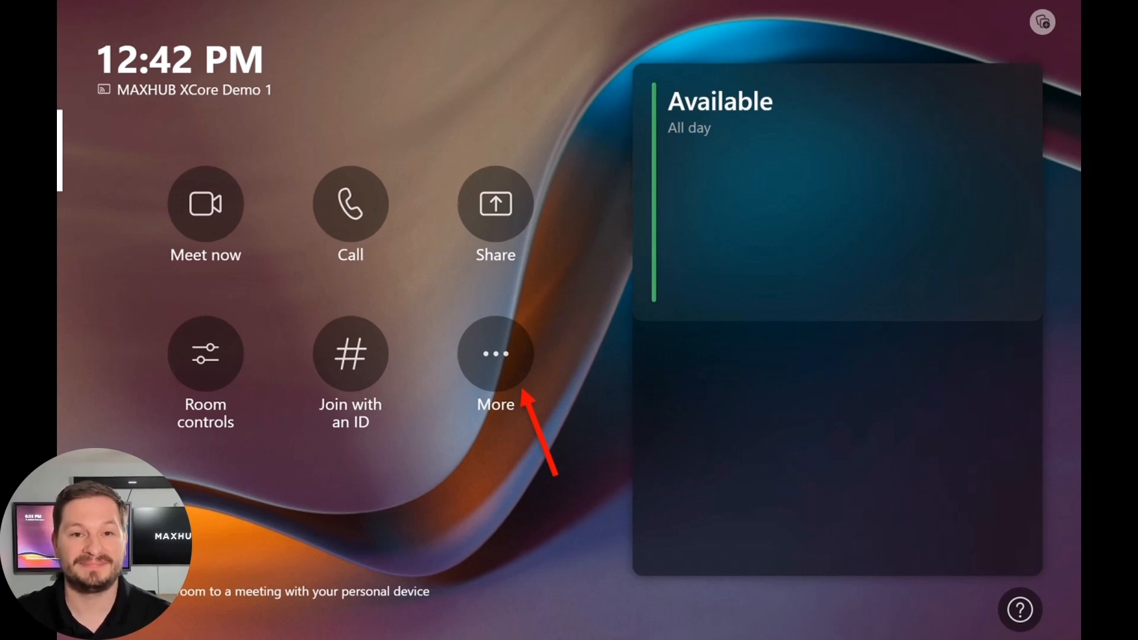
Step: Open device Settings from More and view the Meetings page's third-party options
left_click(495, 354)
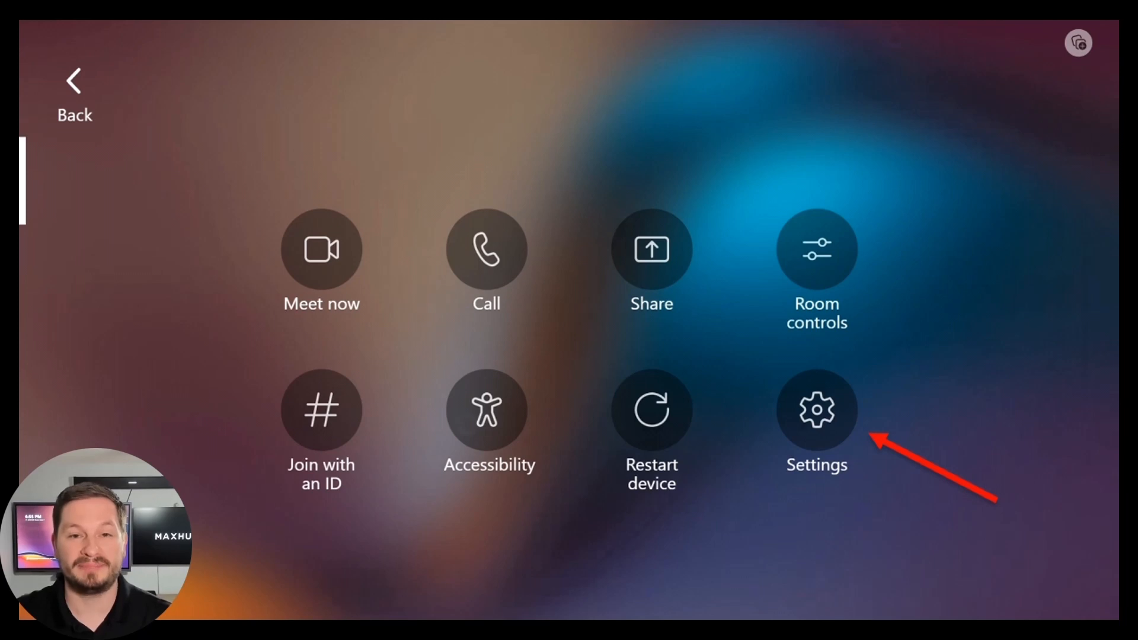
left_click(816, 410)
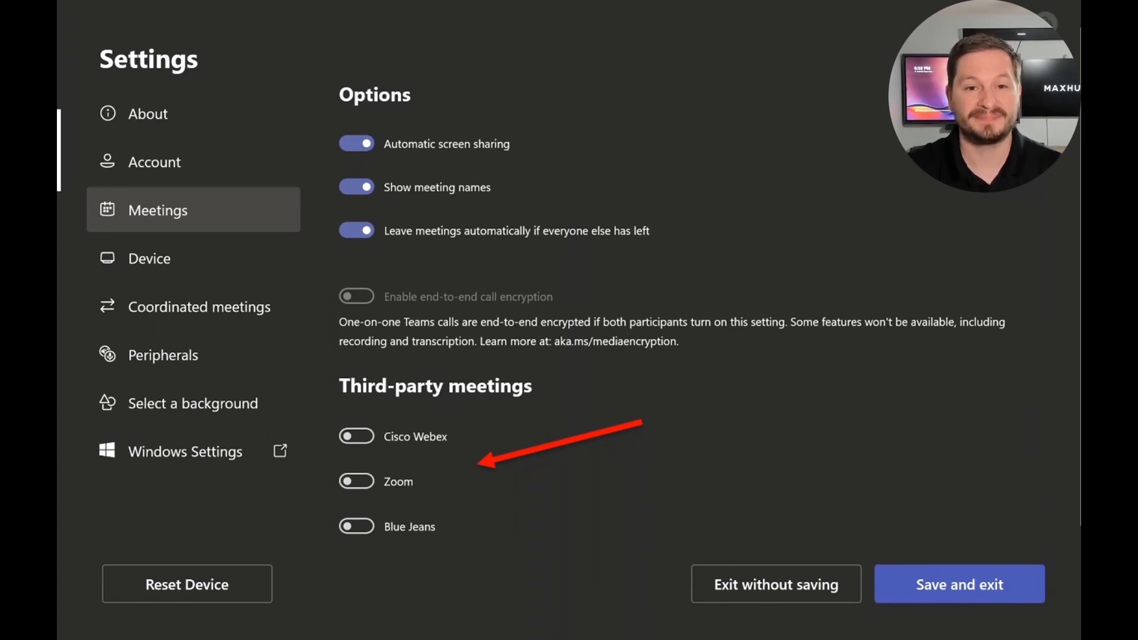
left_click(164, 356)
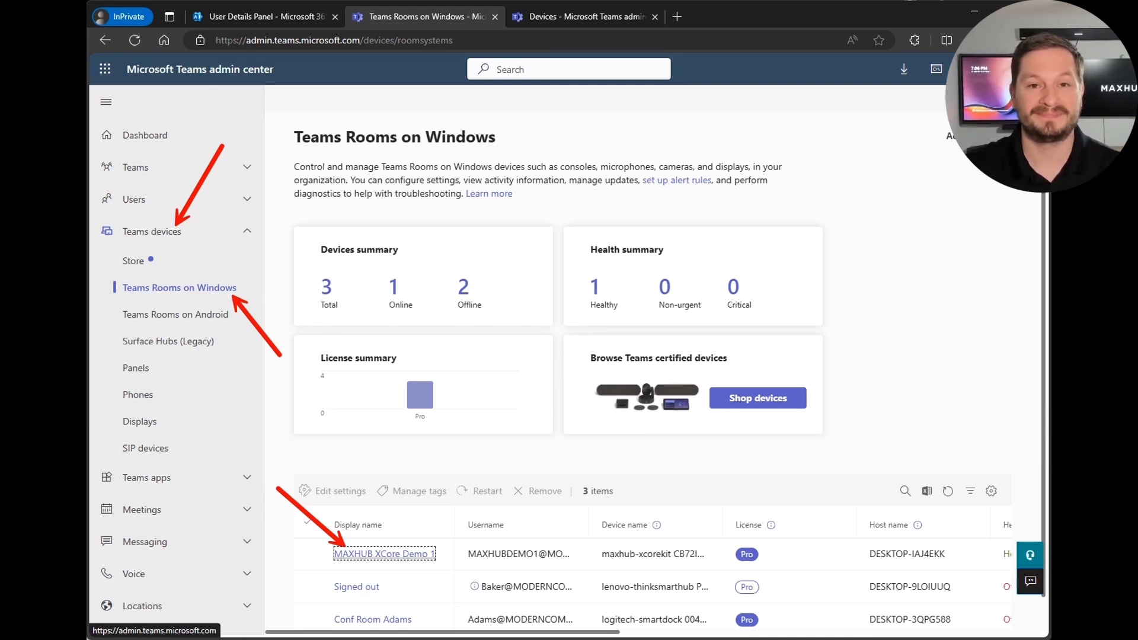
Step: Open MAXHUB XCore Demo 1's details under Teams Rooms on Windows, showing healthy status
left_click(384, 554)
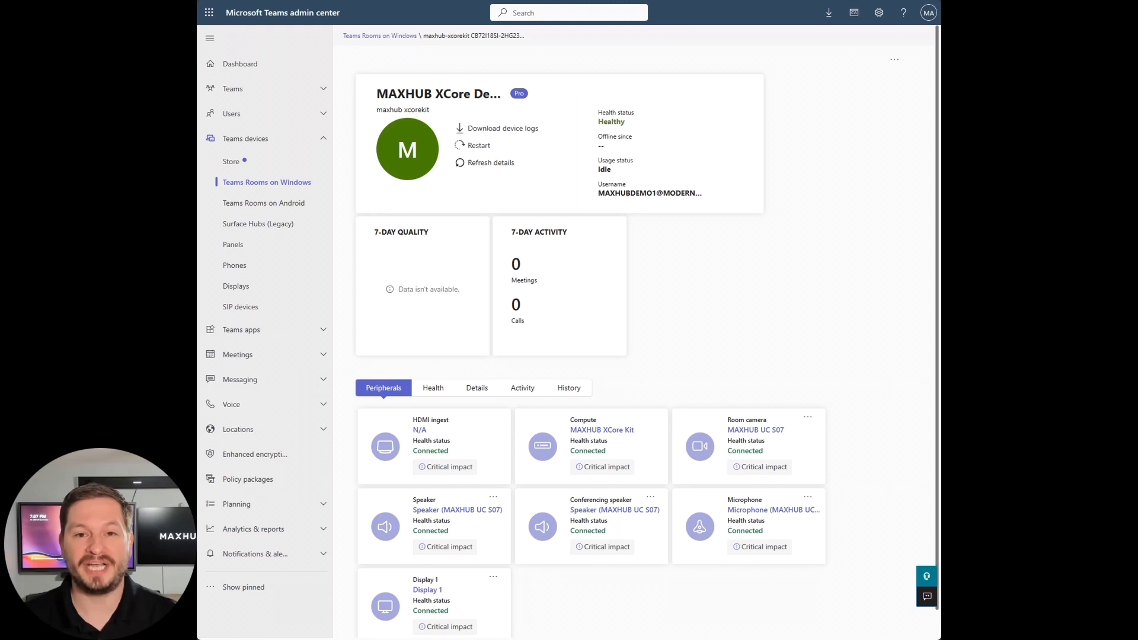